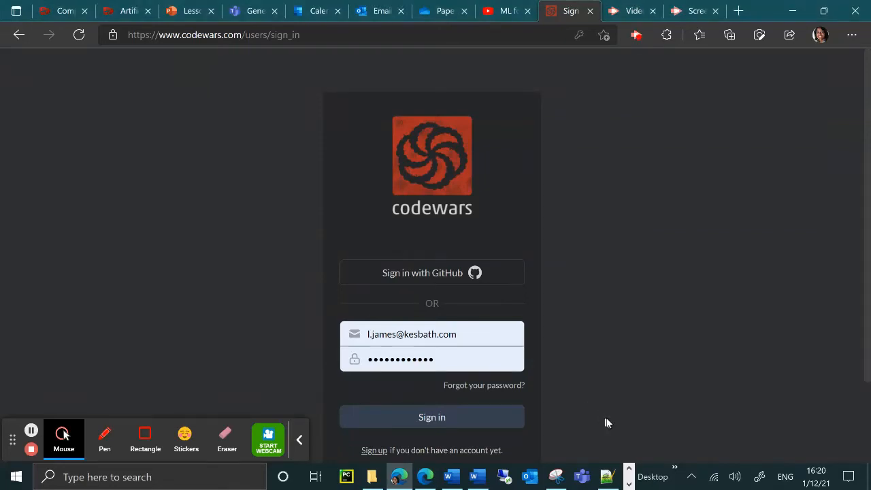
mouse_move(615, 433)
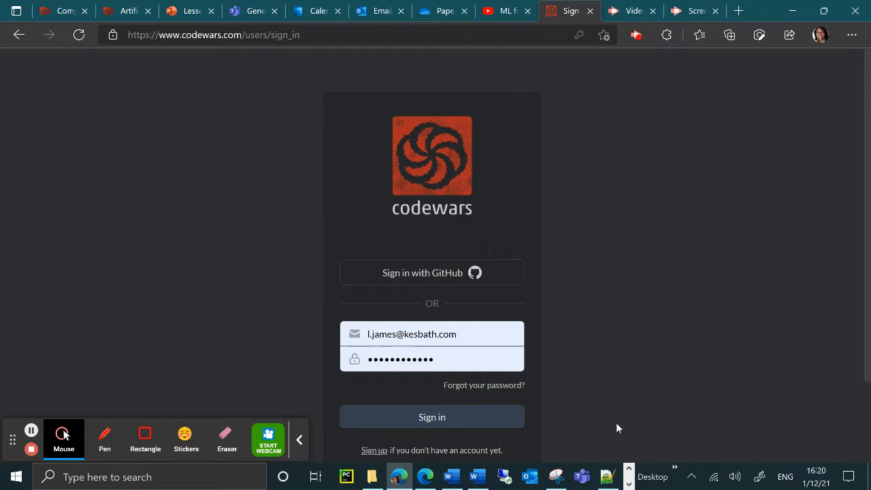
mouse_move(558, 398)
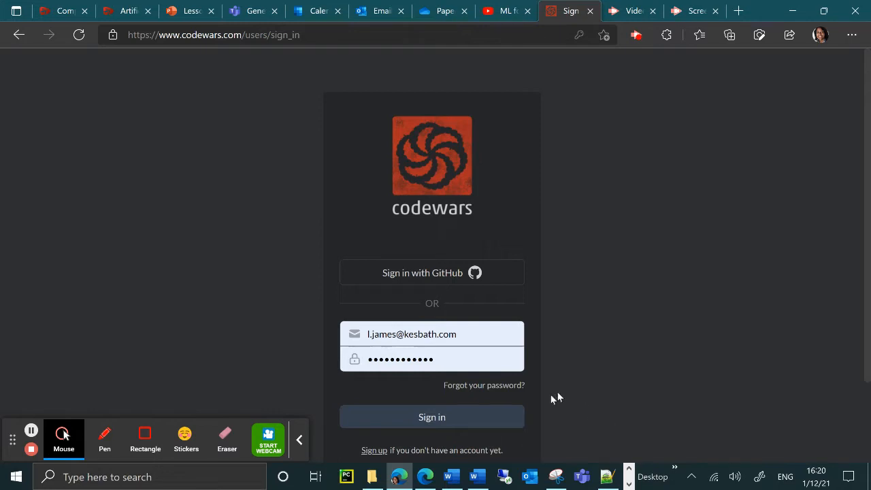
mouse_move(551, 399)
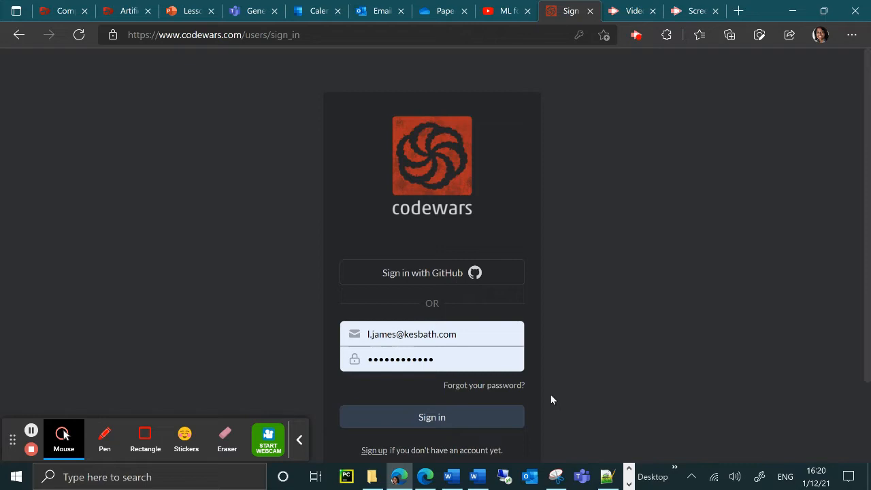
Sign in to Codewars and reach the dashboard suggesting Valid Parentheses
scroll(down, 3)
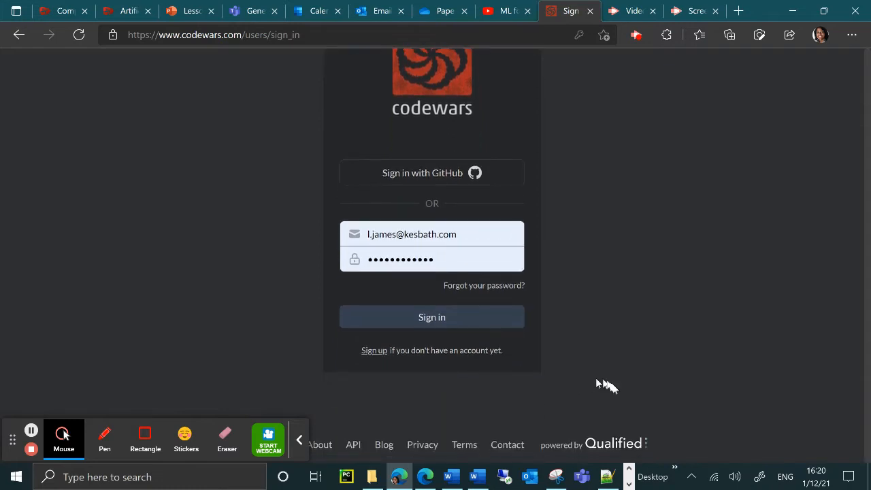
mouse_move(381, 365)
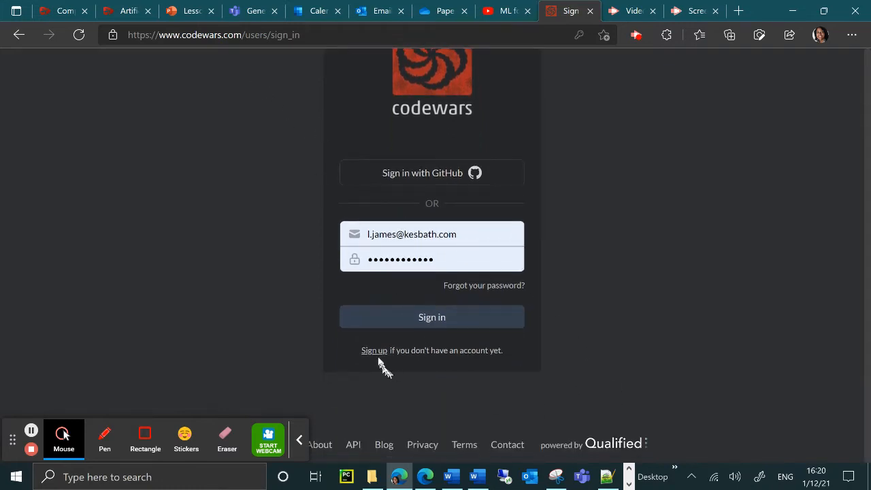
mouse_move(375, 350)
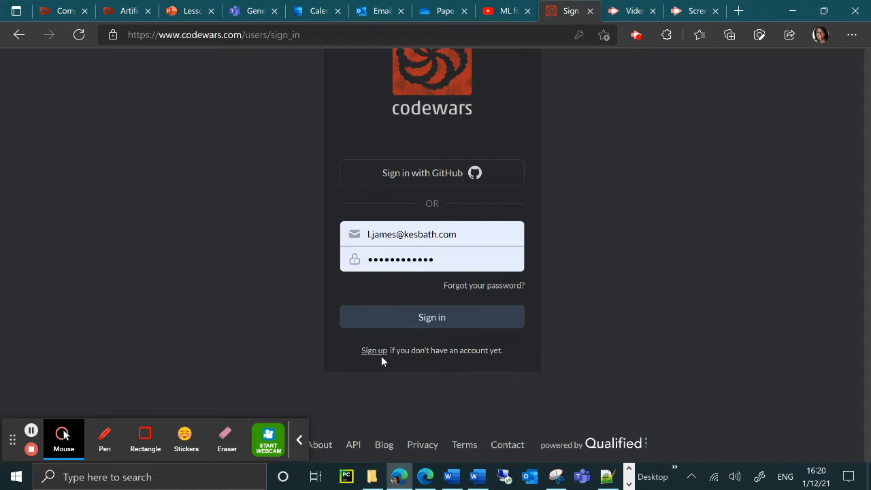
click(431, 317)
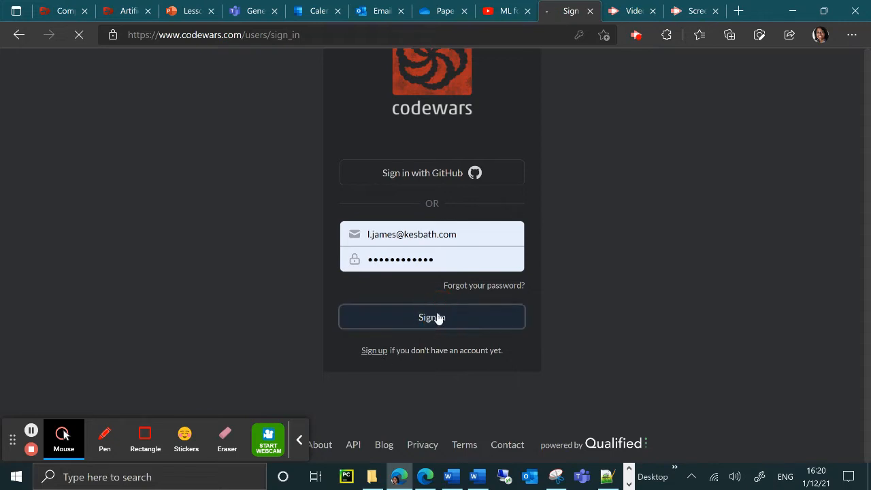
click(431, 316)
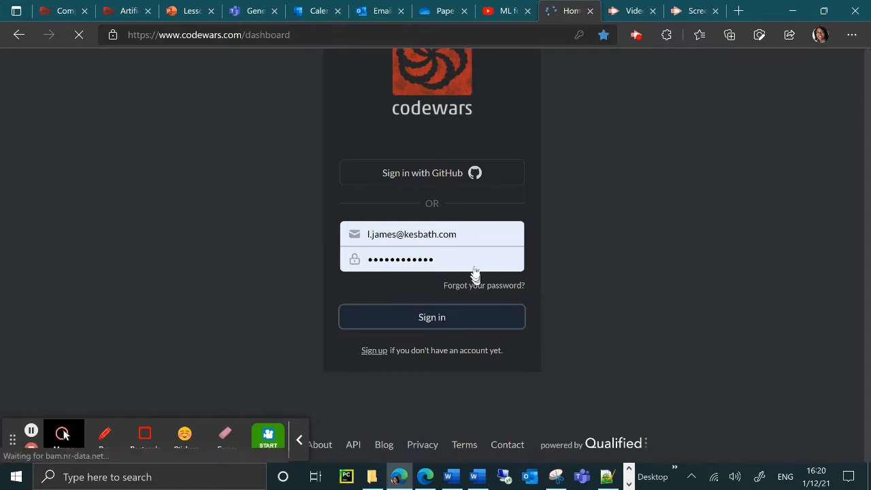
mouse_move(471, 271)
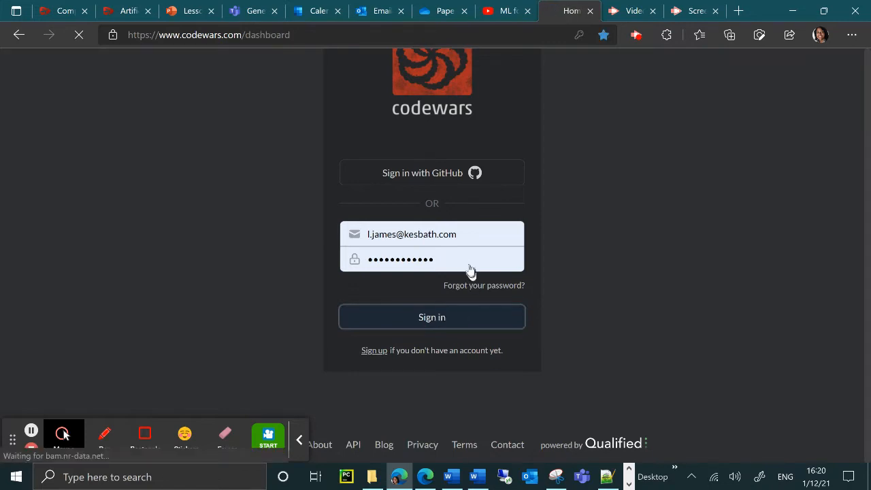
click(431, 316)
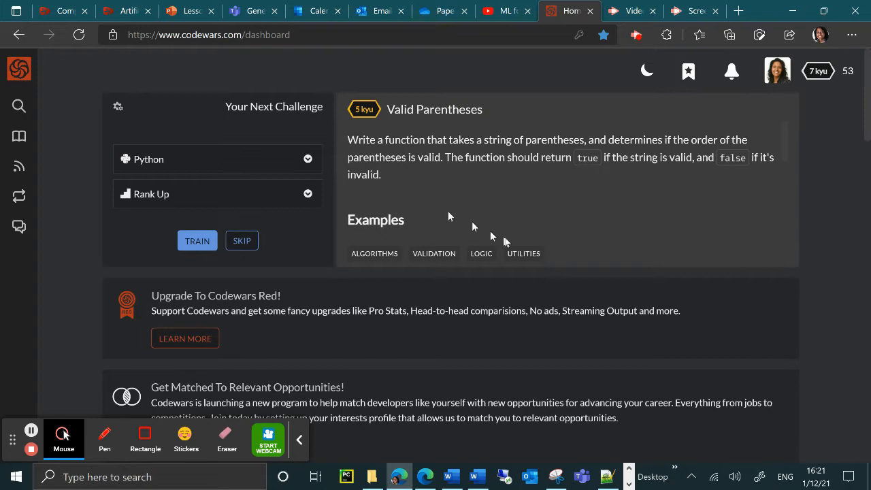
View the profile from the avatar menu (7 kyu, 53 honor), then reopen the menu
click(776, 71)
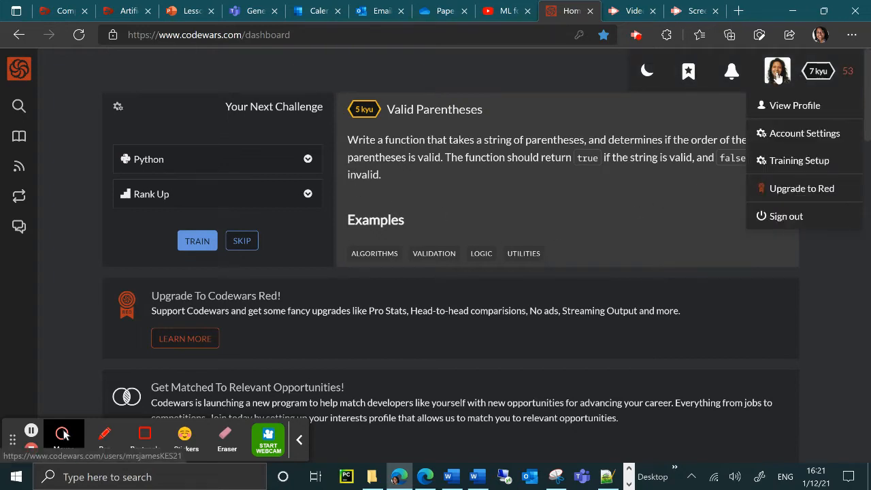
mouse_move(795, 105)
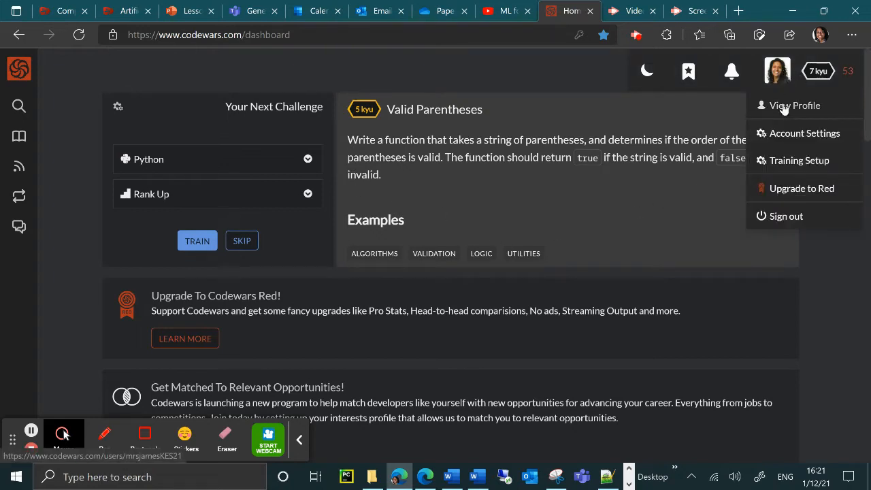
click(794, 106)
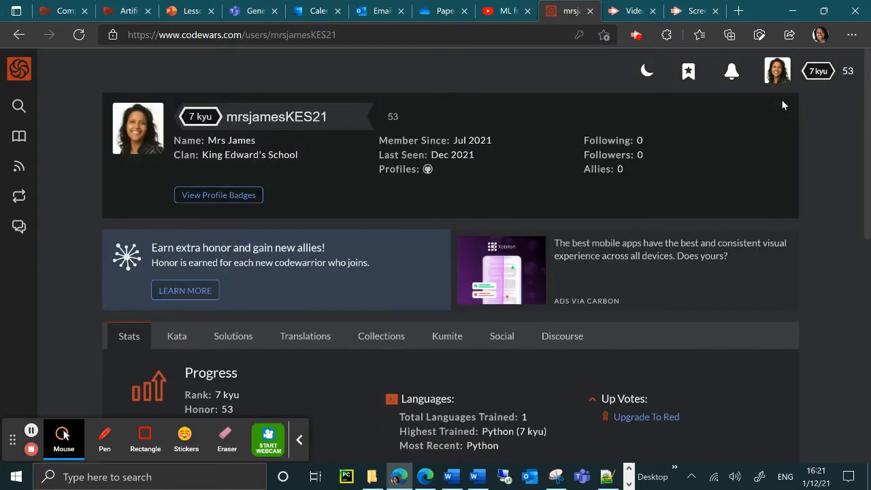
click(776, 71)
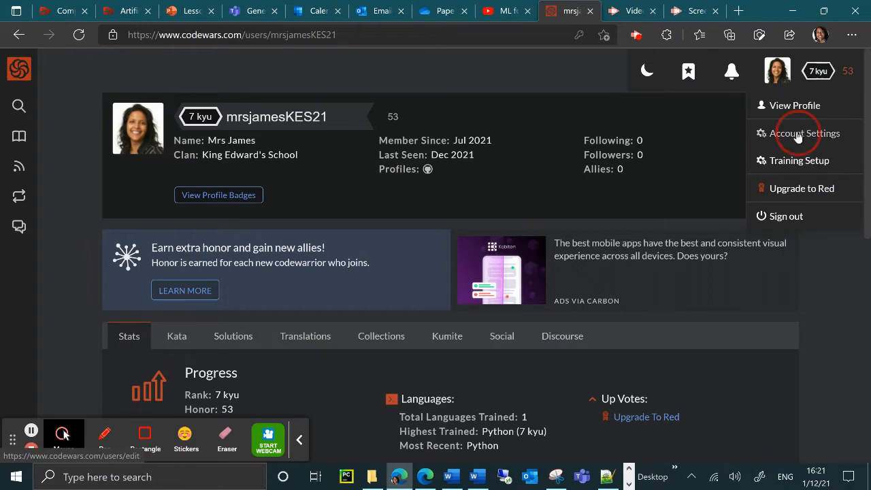
click(806, 133)
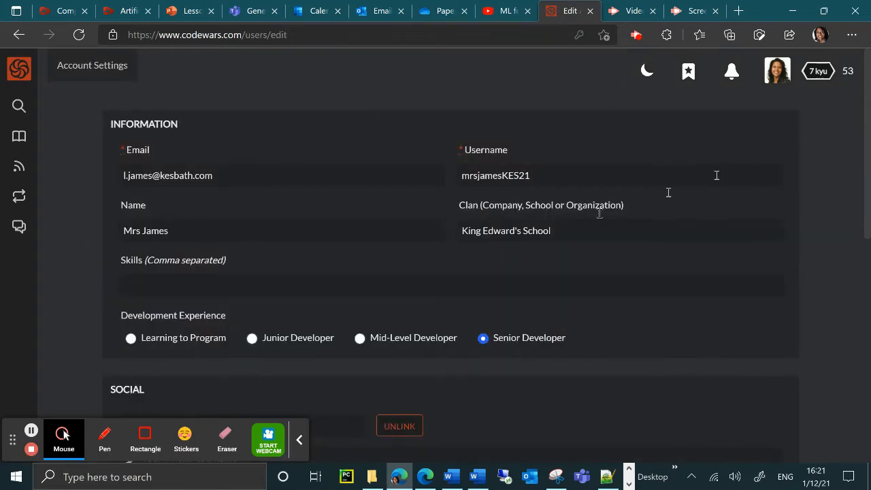
double_click(537, 230)
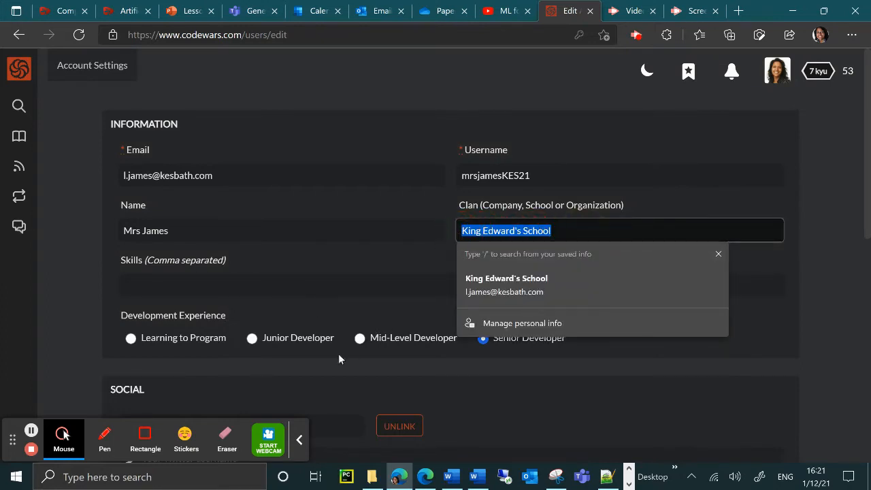
mouse_move(351, 344)
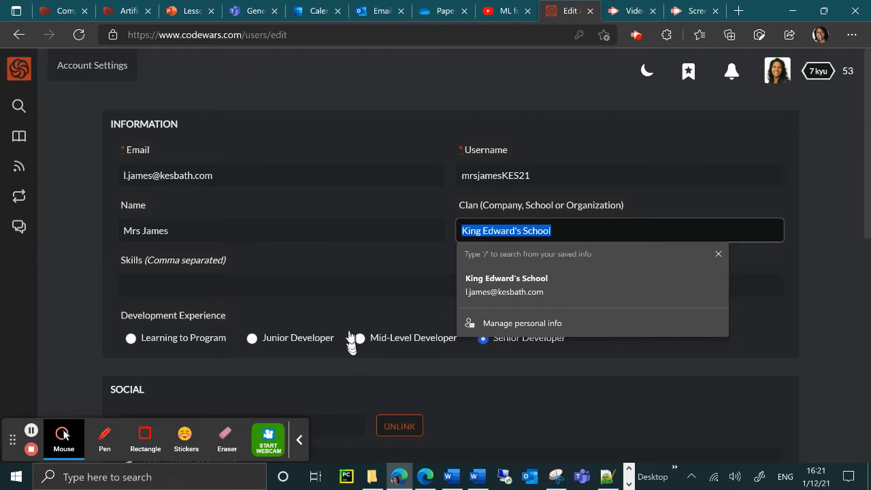
mouse_move(350, 339)
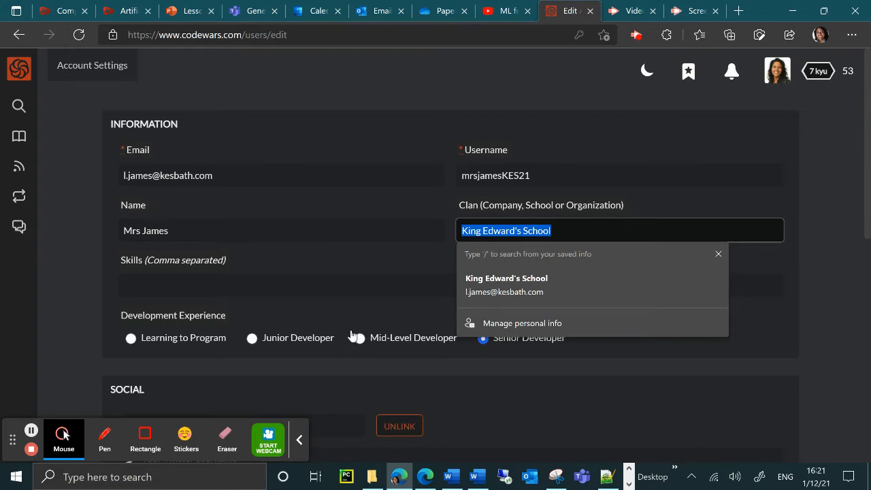
mouse_move(19, 34)
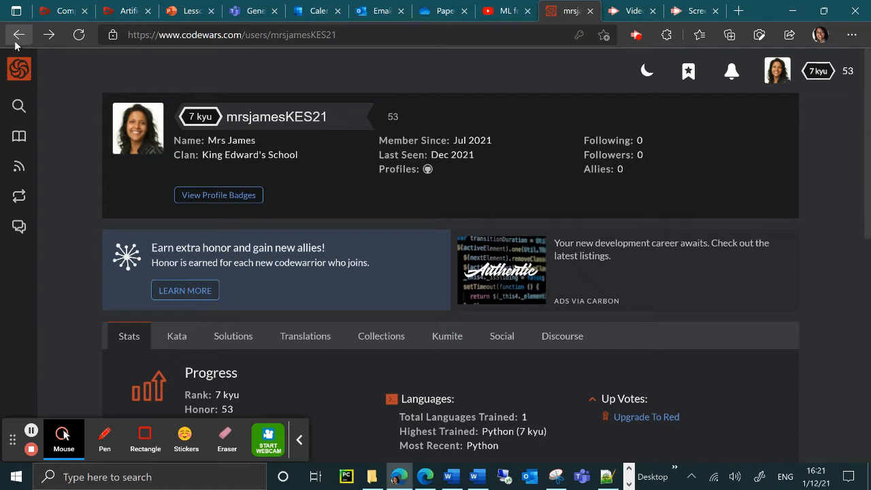
mouse_move(17, 46)
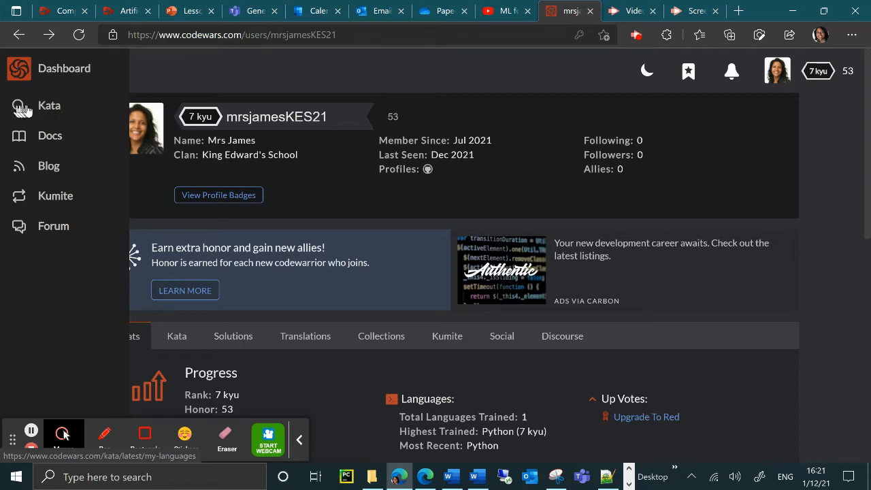
Choose Kata in the left sidebar to load the kata library
click(49, 106)
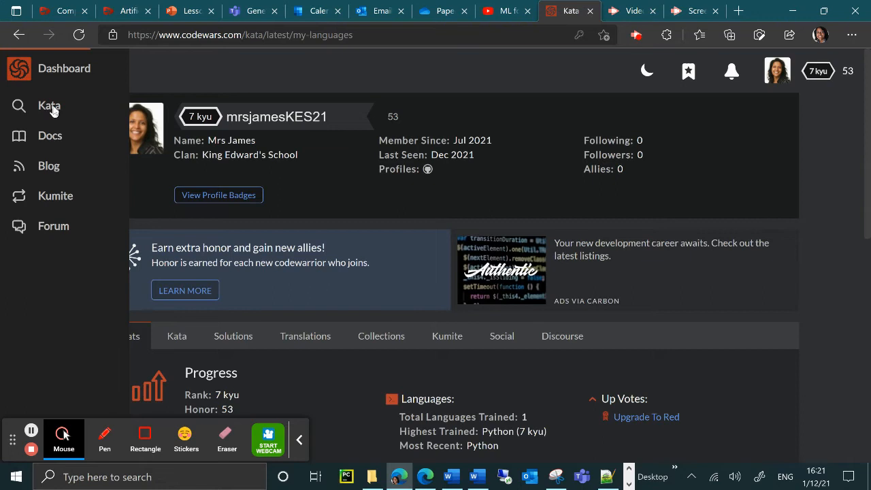
click(48, 105)
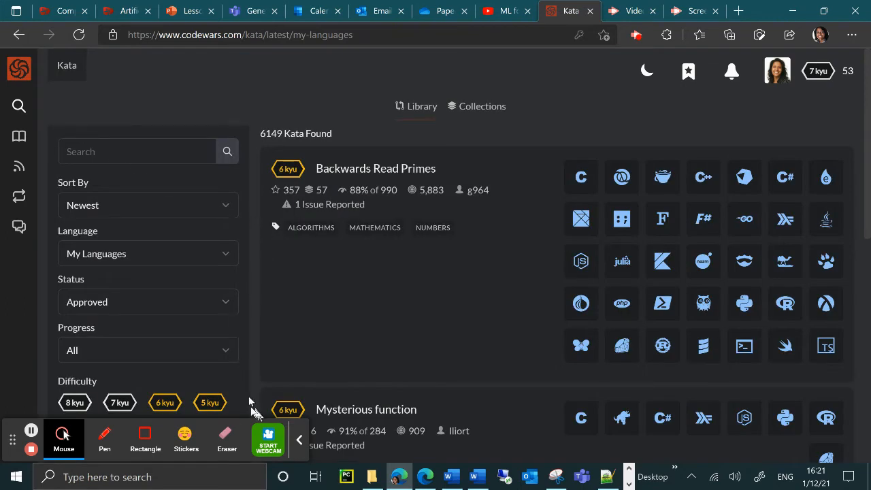
mouse_move(170, 225)
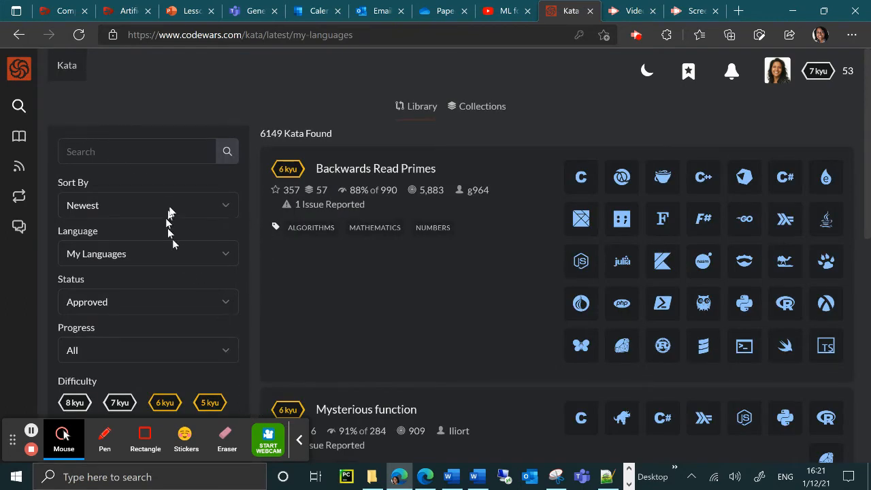
scroll(down, 3)
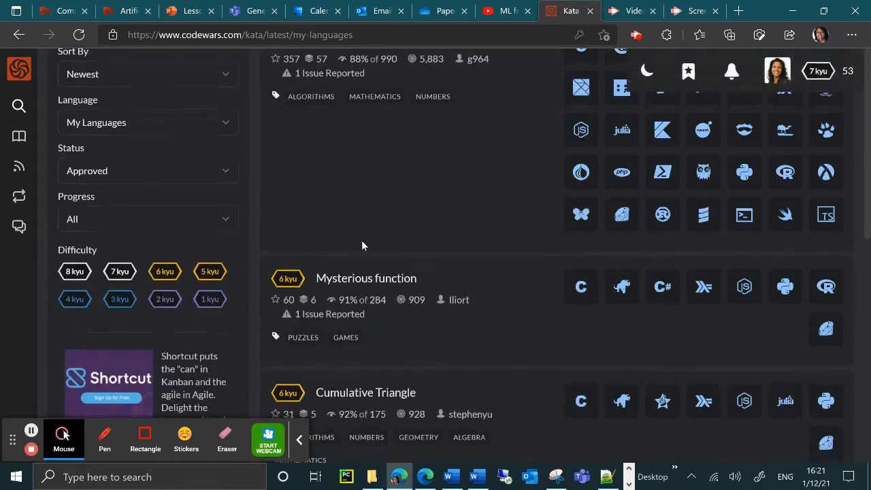
scroll(down, 3)
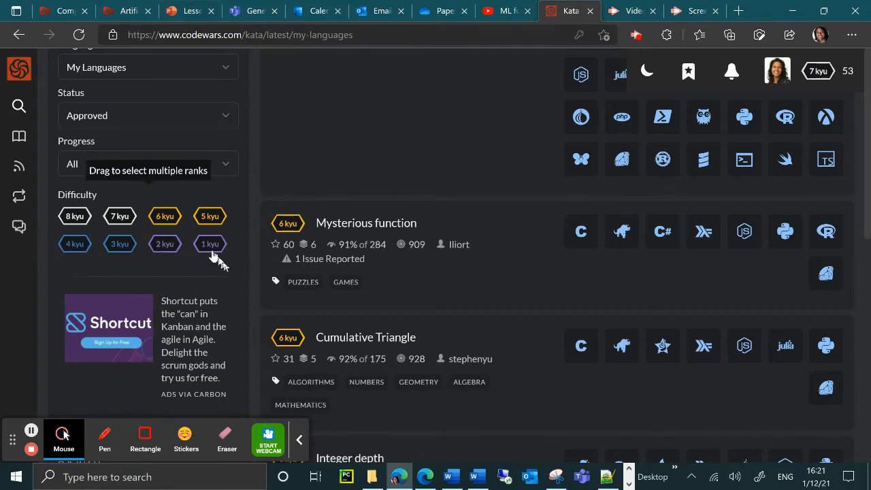
mouse_move(245, 209)
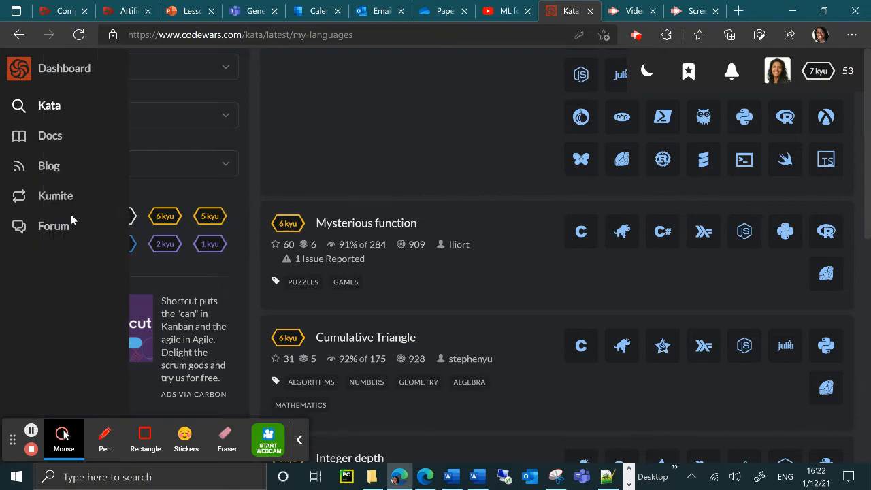
Filter the library to 8 kyu and open 'Convert a Boolean to a String'
click(75, 216)
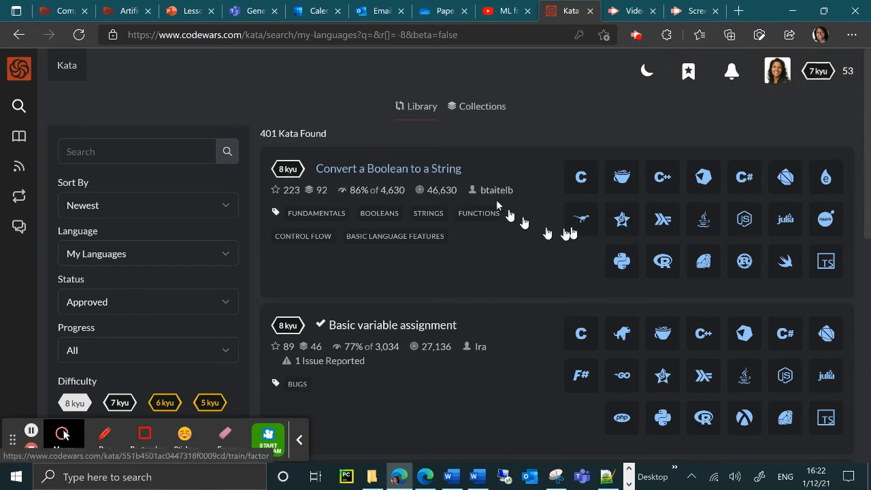
mouse_move(447, 172)
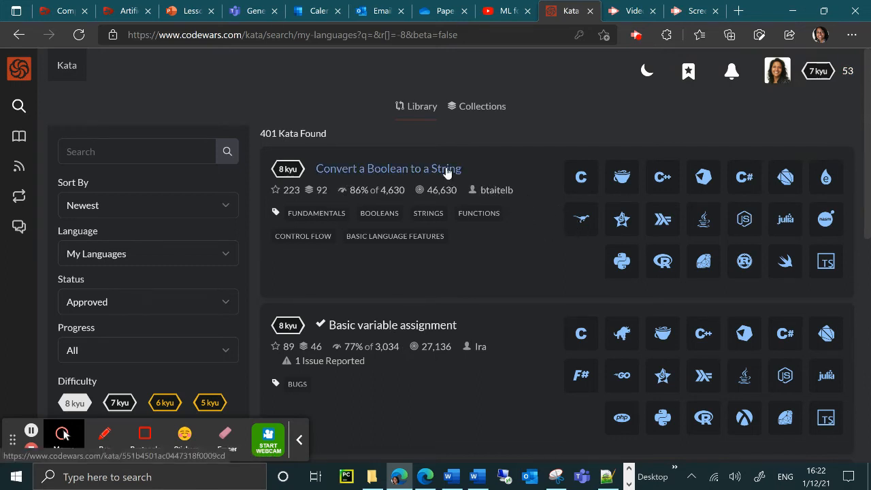
click(387, 168)
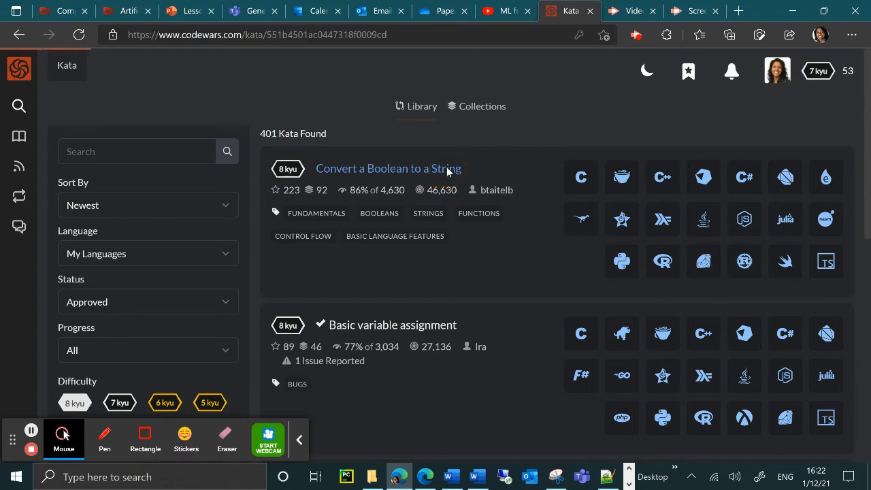
click(388, 168)
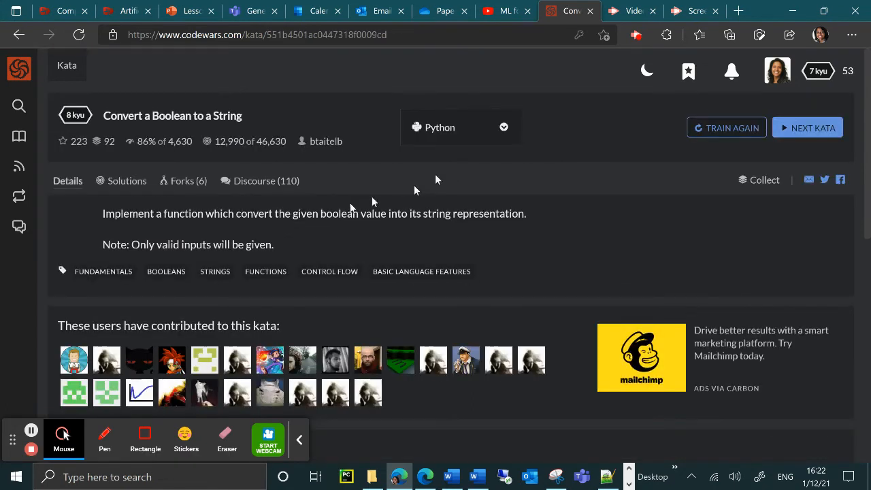
mouse_move(96, 213)
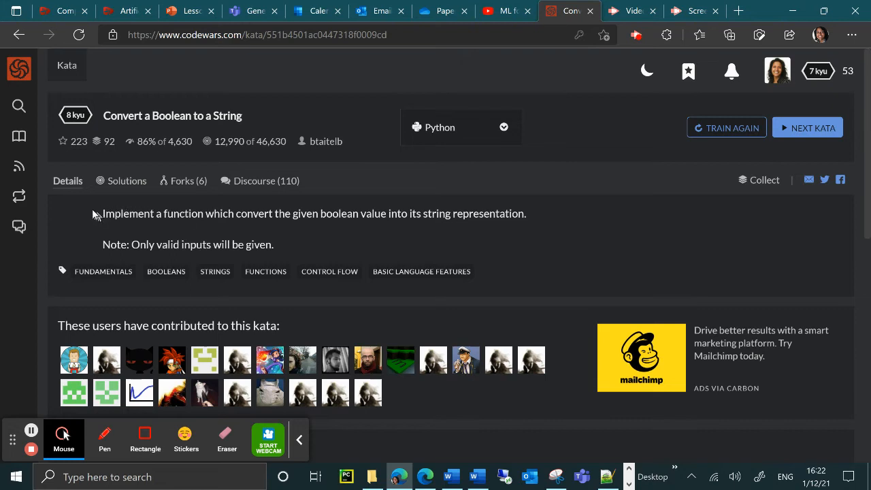
triple_click(313, 214)
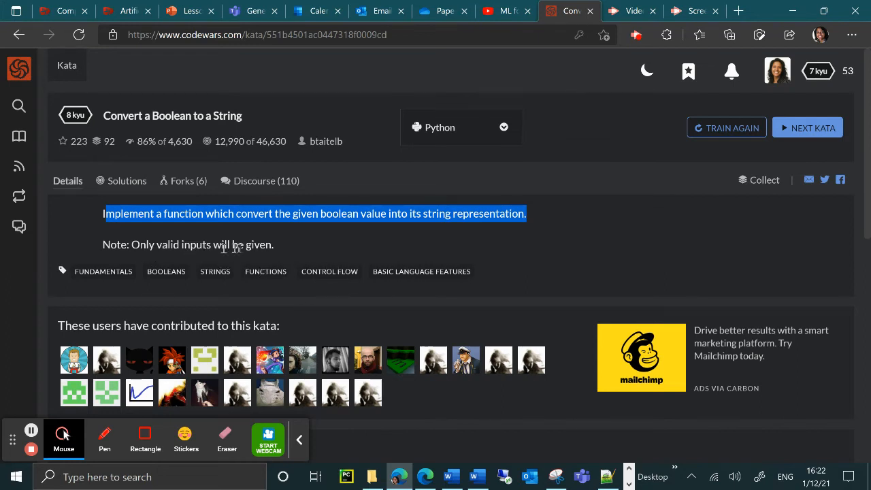
mouse_move(305, 253)
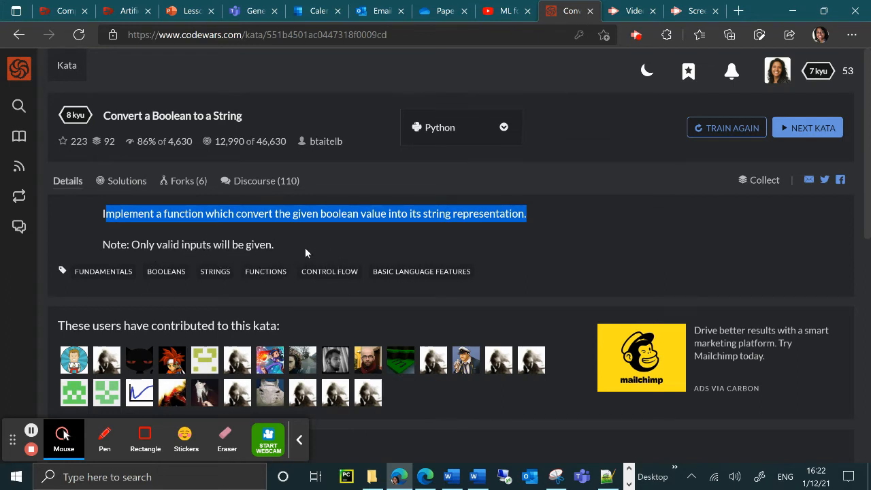
scroll(down, 3)
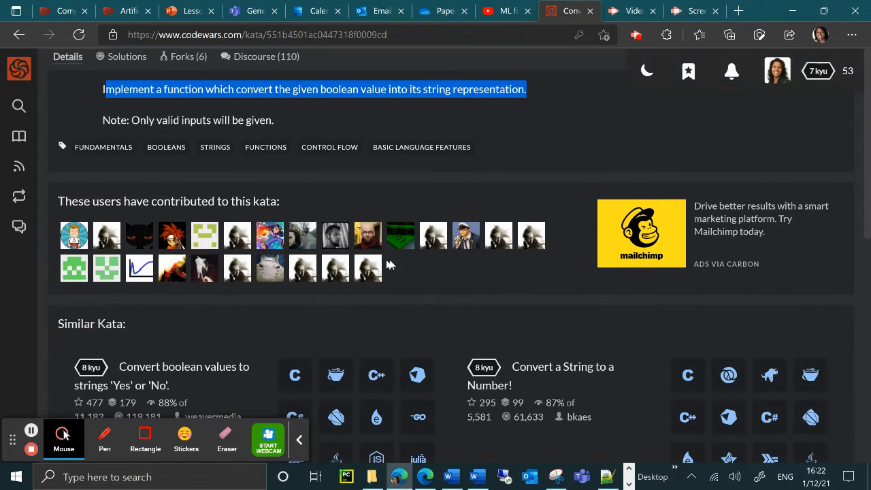
scroll(down, 3)
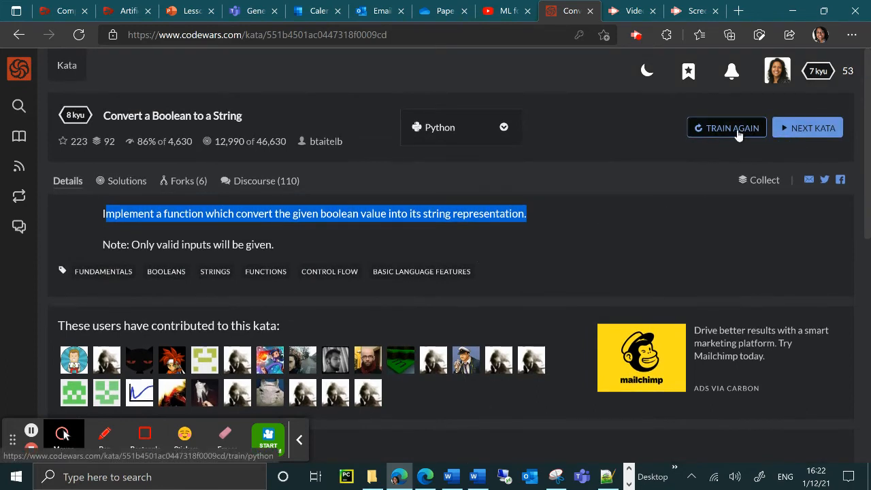
mouse_move(727, 128)
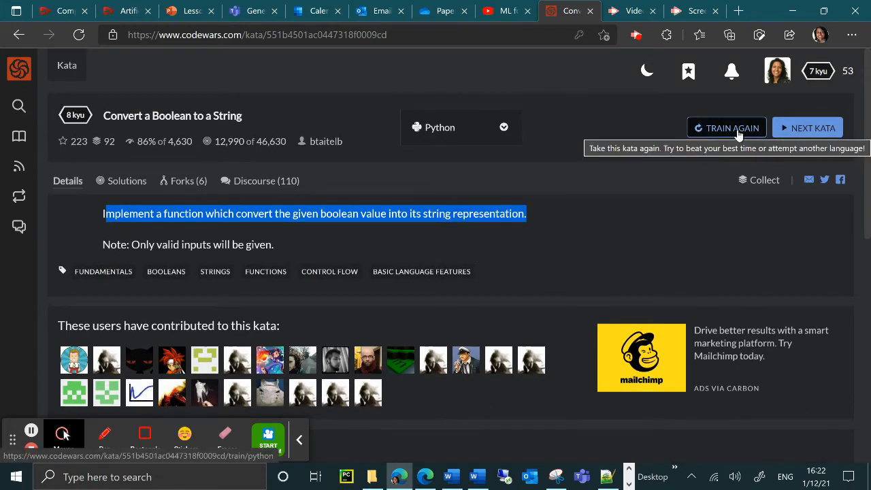
click(726, 127)
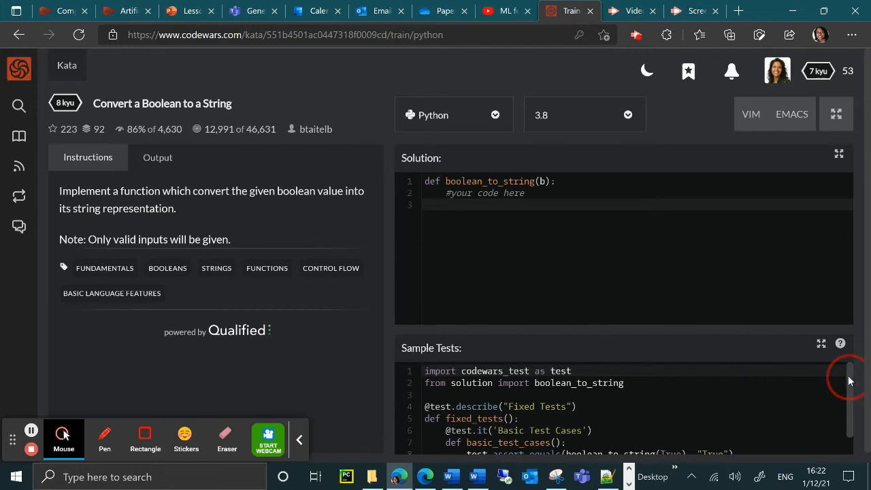
Scroll the Sample Tests to see True returns "True" and False returns "False"
scroll(down, 3)
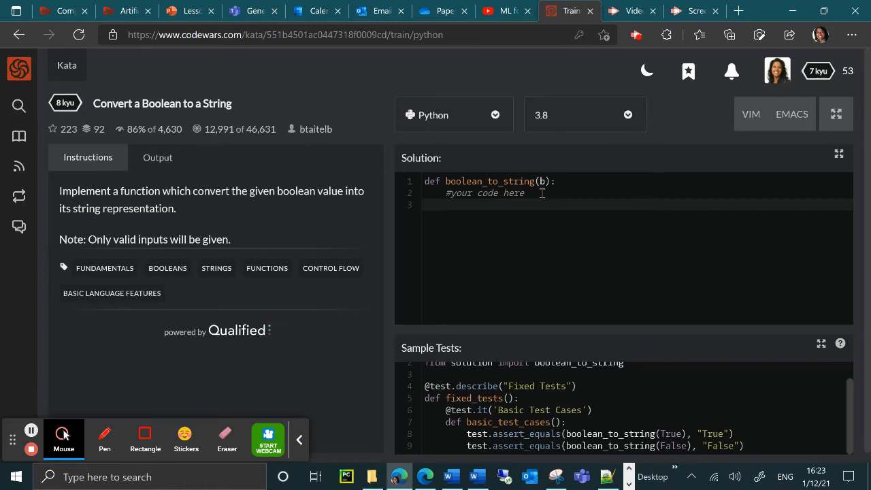
mouse_move(494, 78)
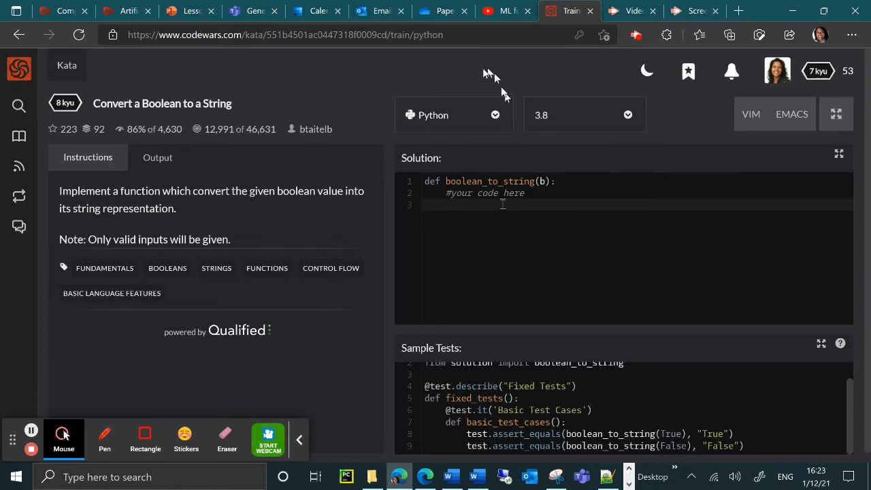
mouse_move(545, 415)
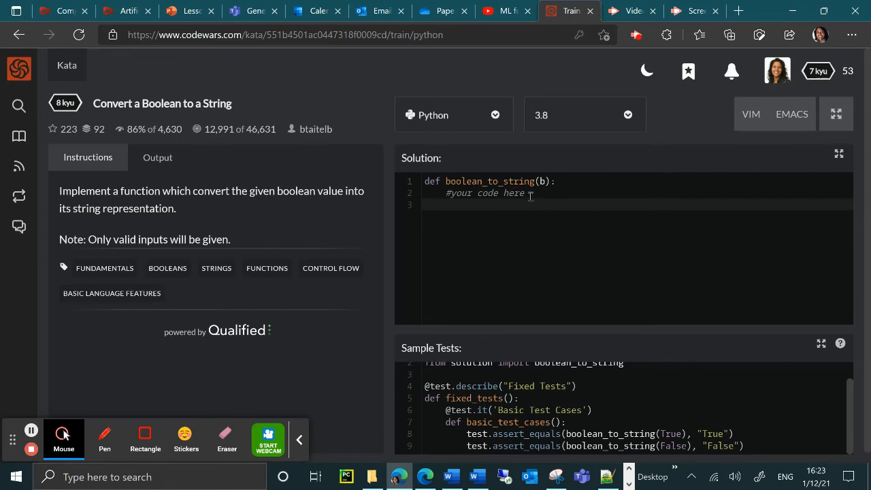
Type return str(b) on line 3 of the boolean_to_string solution
text(ret)
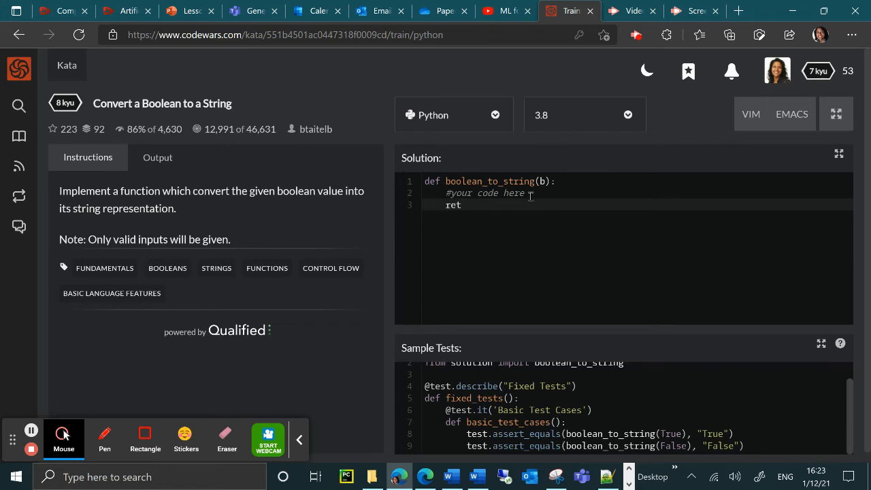
text(urn)
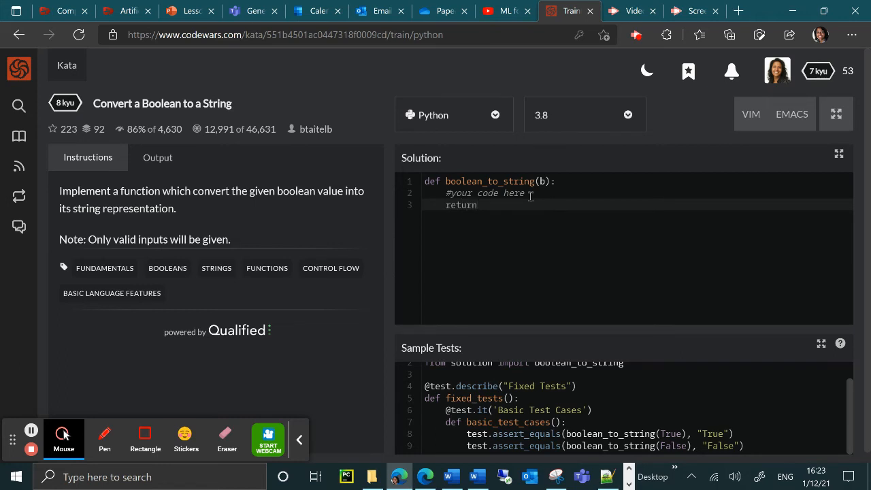
text(str())
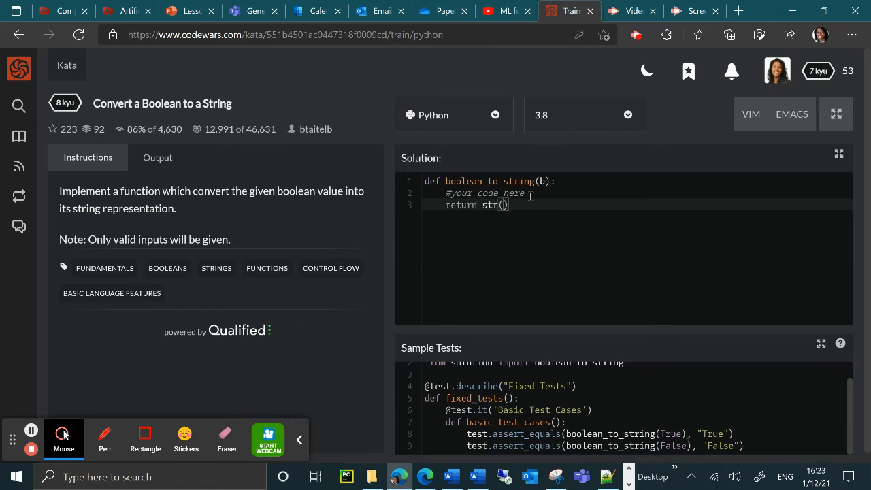
text(b)
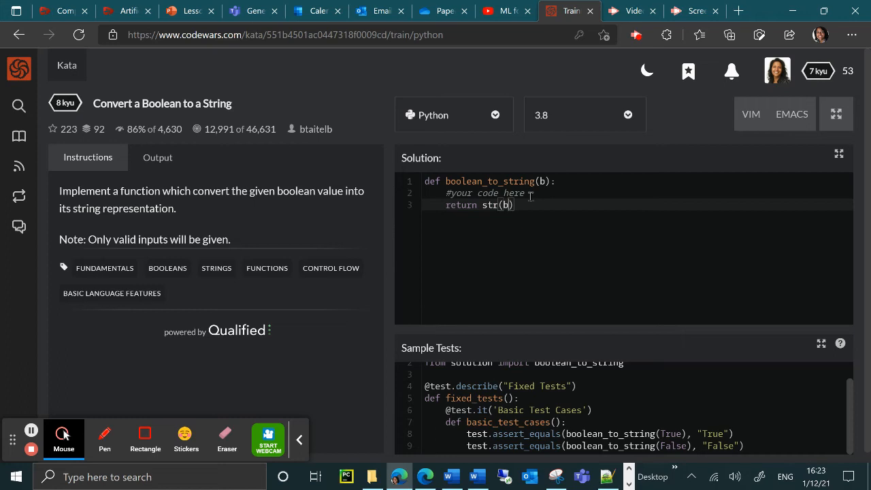
scroll(down, 3)
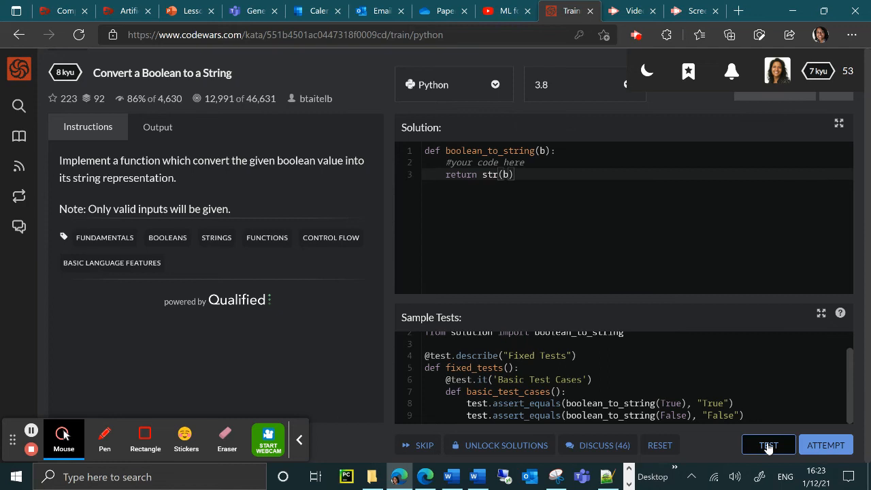
Run the sample tests and see 2 passed, 0 failed in Output
click(768, 445)
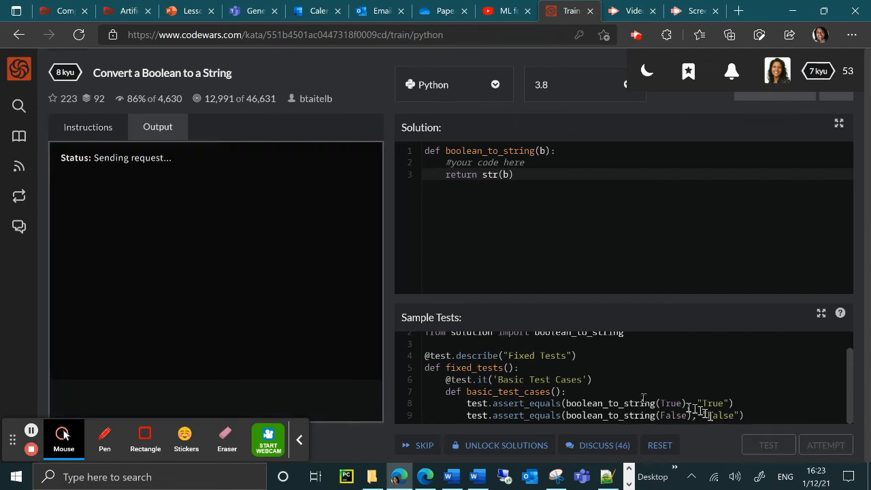
click(768, 445)
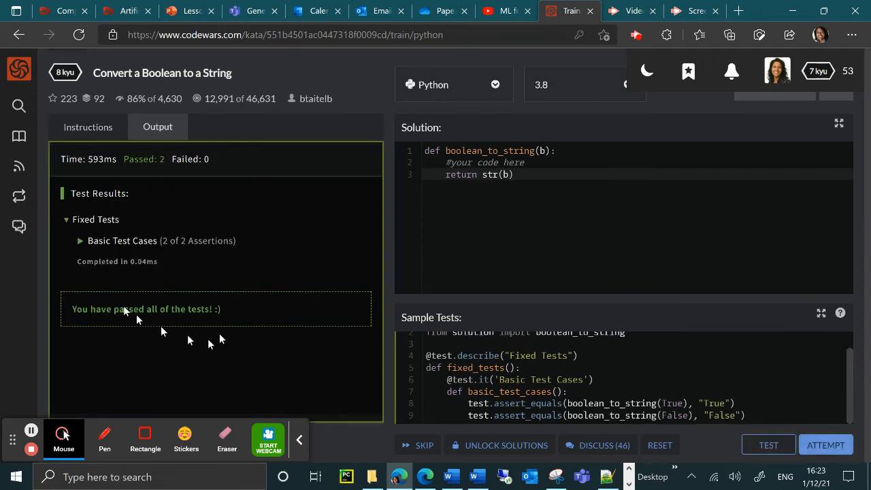
mouse_move(275, 397)
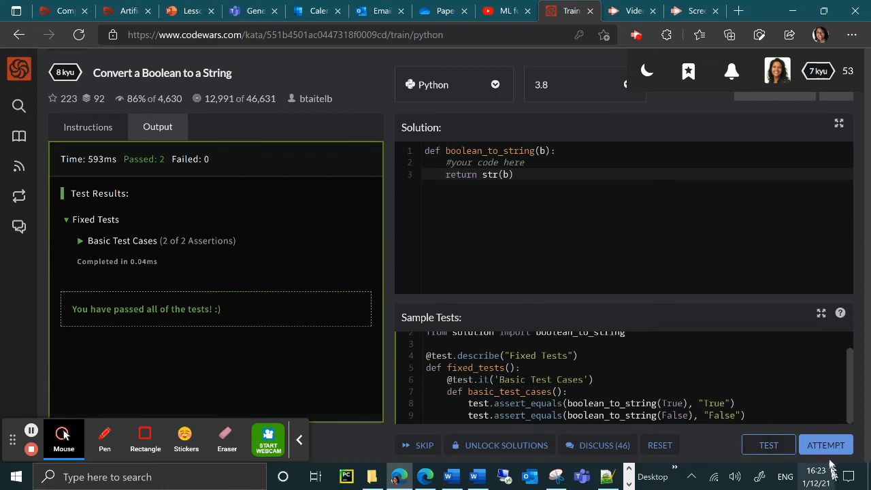
Attempt the full suite and scroll the Output showing 102 passed, 0 failed
click(826, 444)
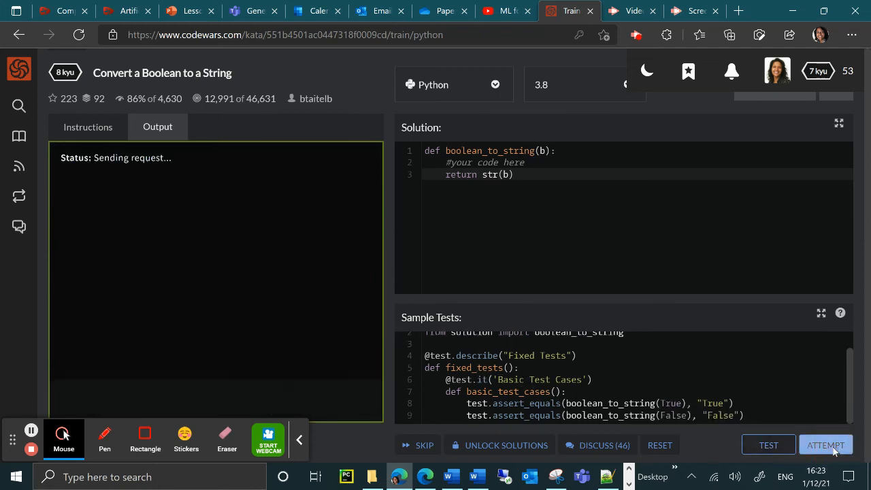
click(825, 444)
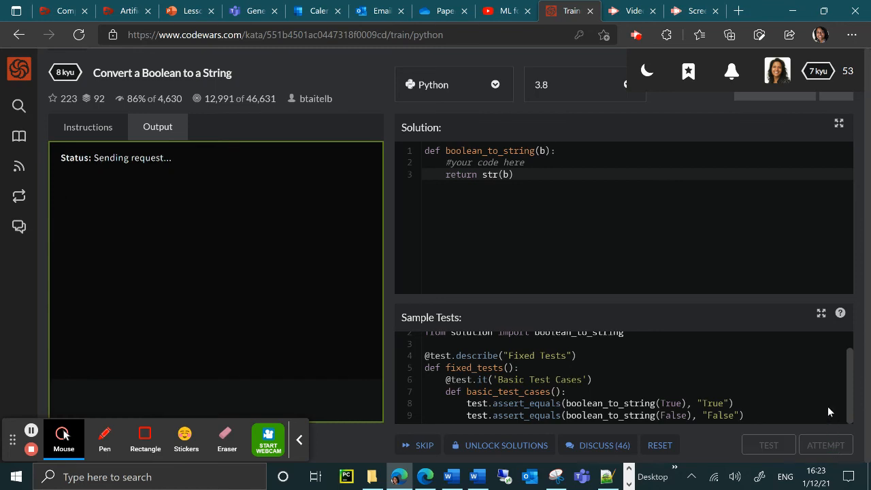
click(768, 445)
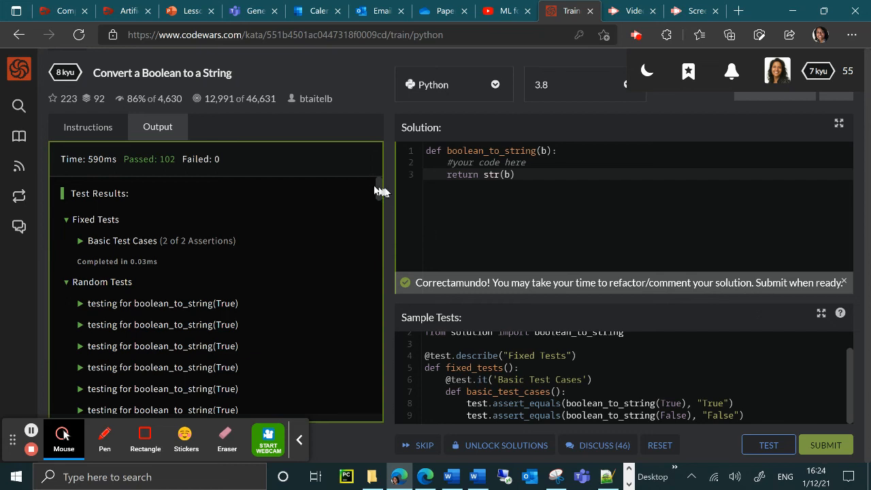
scroll(down, 3)
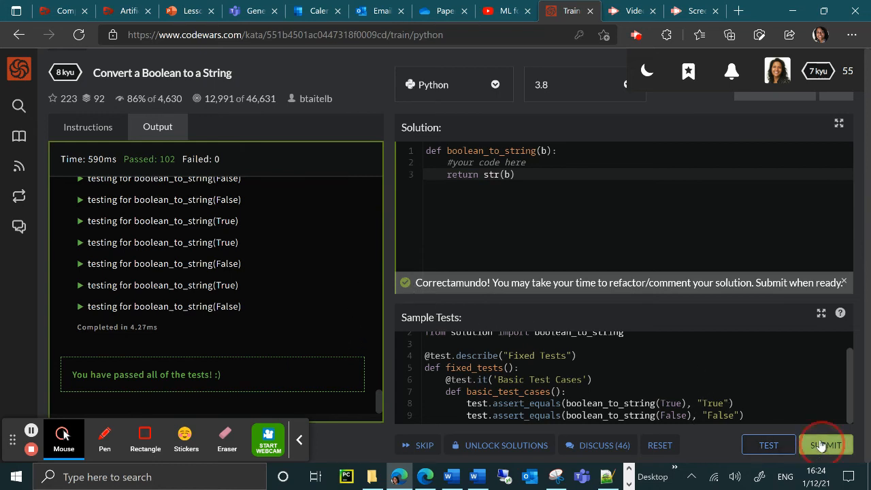
Submit the str(b) solution, then open and close the profile dropdown
click(826, 445)
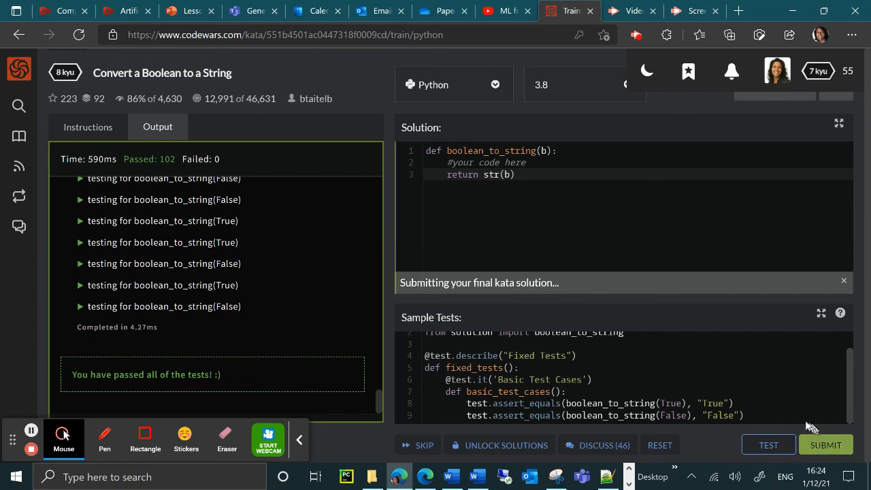
click(825, 444)
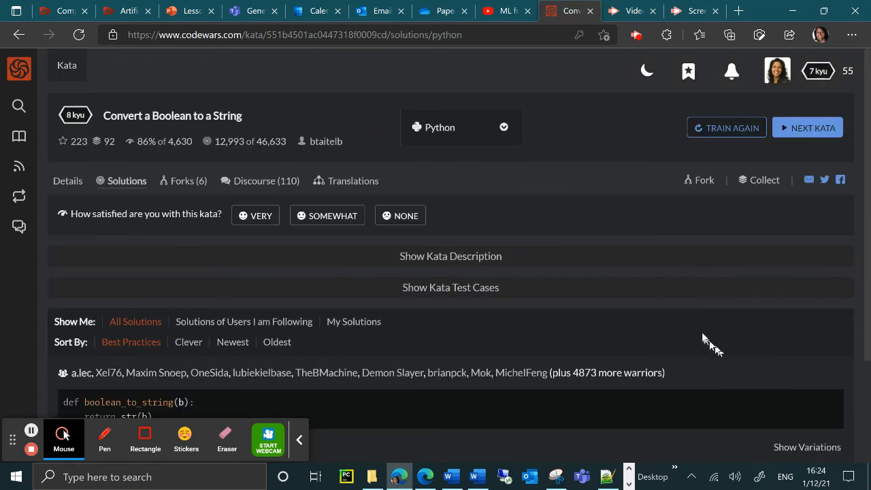
click(775, 71)
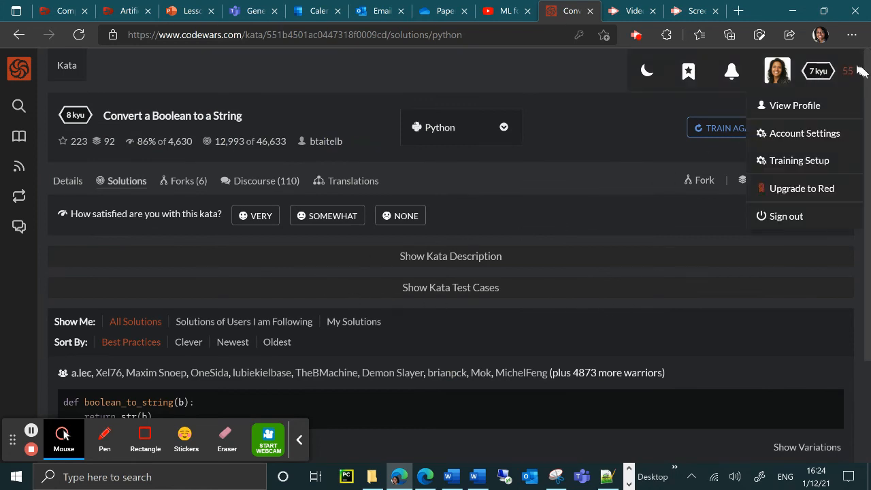
click(526, 308)
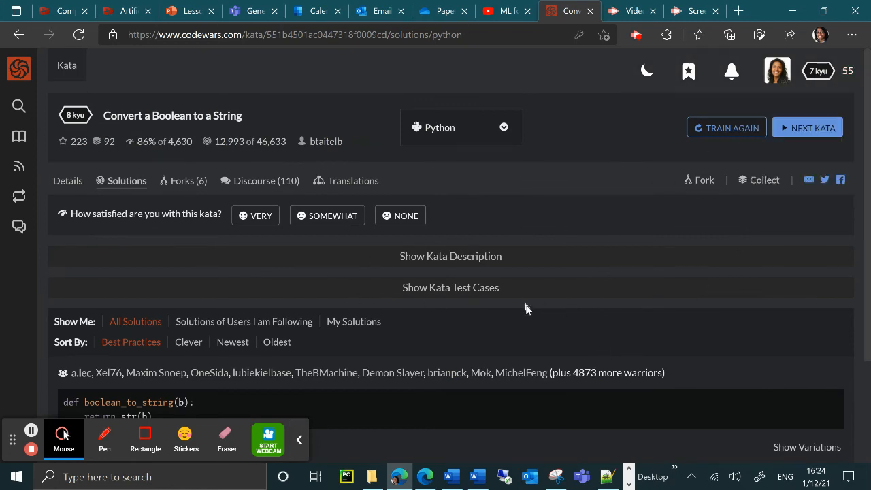
mouse_move(545, 368)
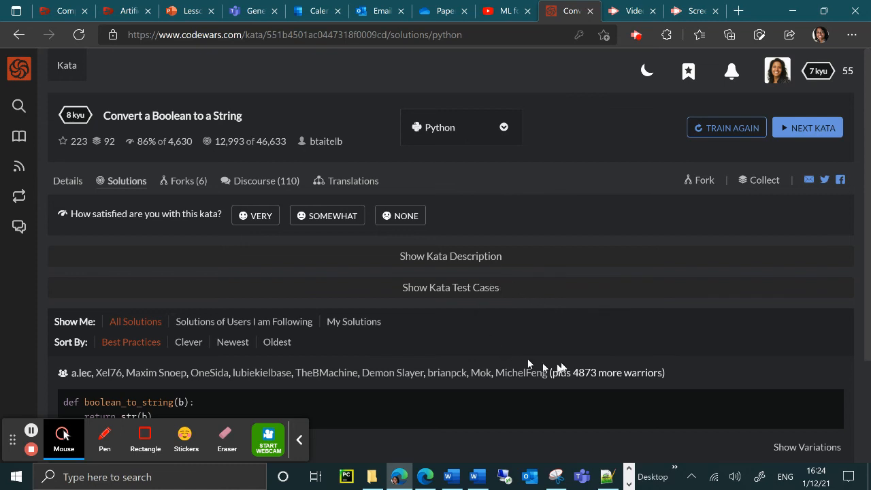
scroll(down, 3)
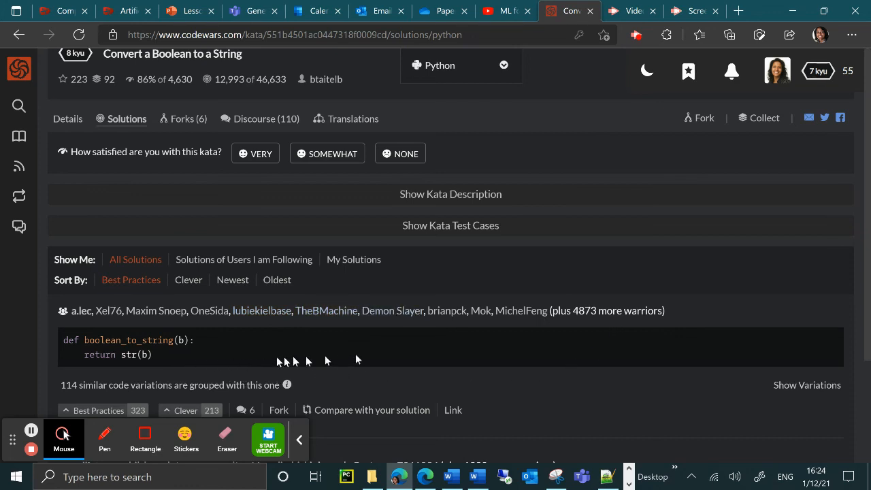
mouse_move(401, 360)
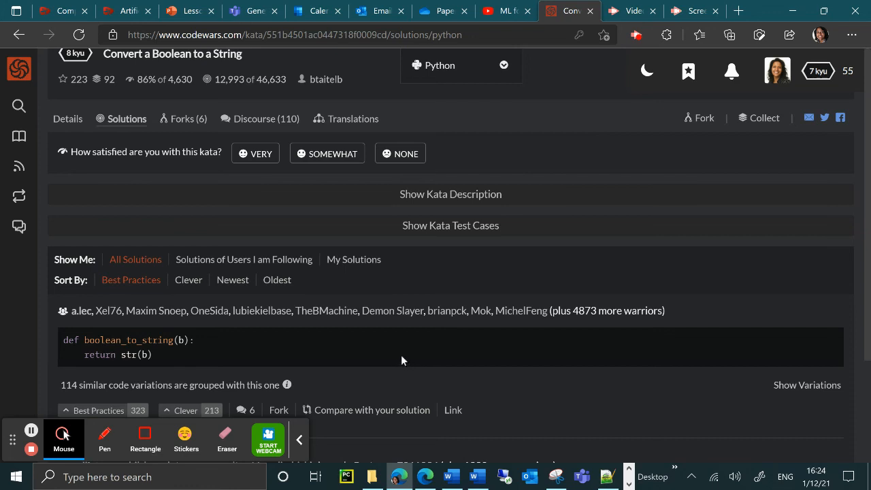
click(776, 71)
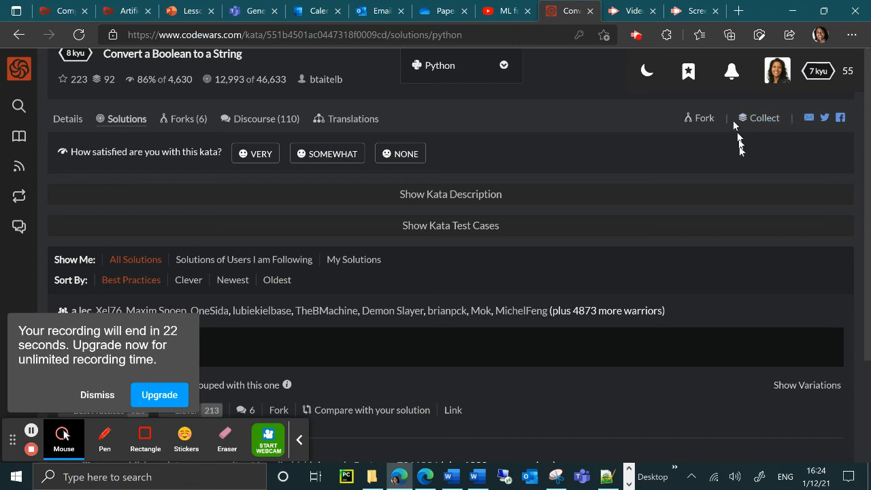
mouse_move(378, 349)
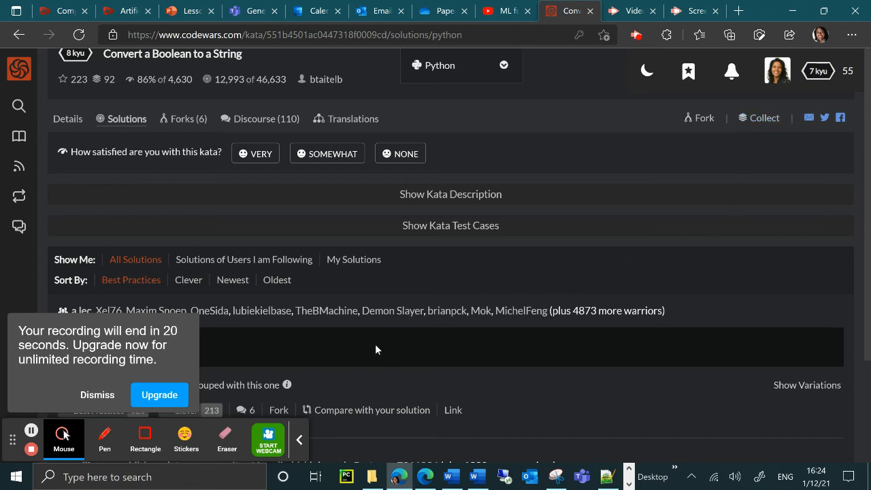